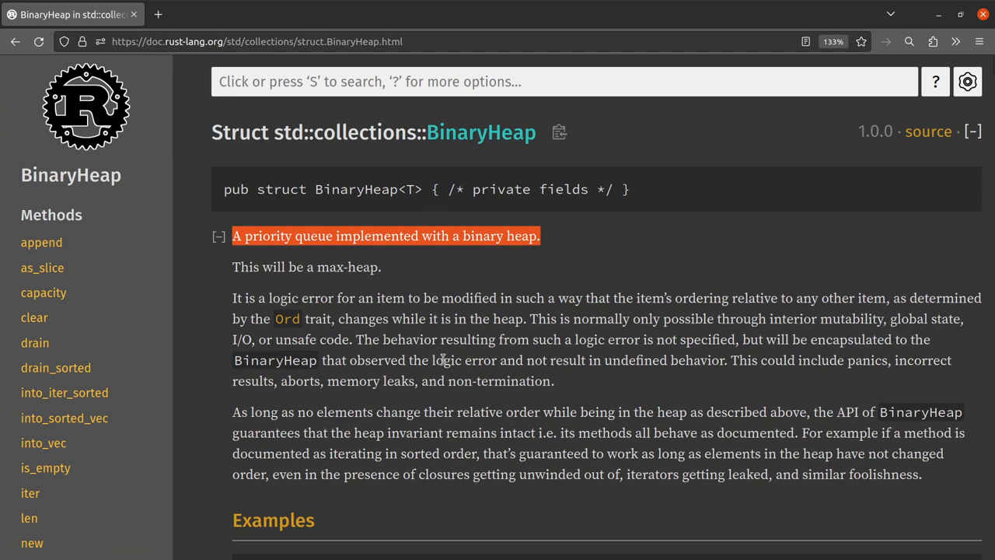
Step: Review the heap push calls, pointing out Task::A in the first push
scroll("down", 3)
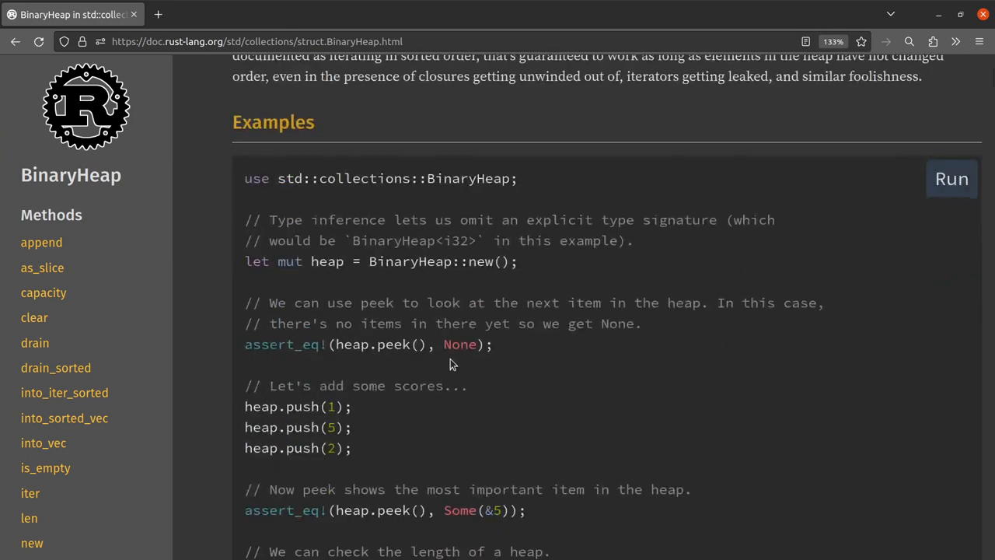
scroll("down", 3)
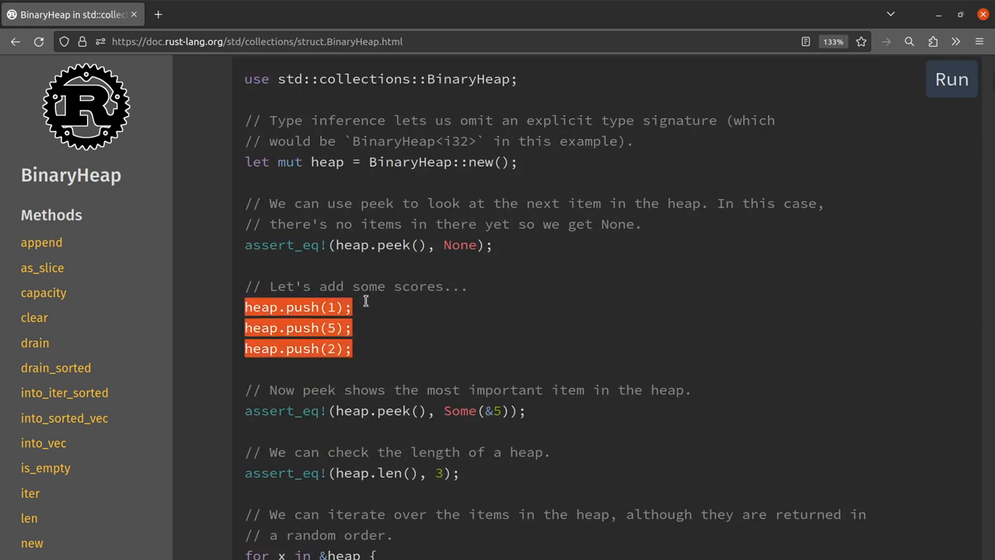
mouse_move(442, 321)
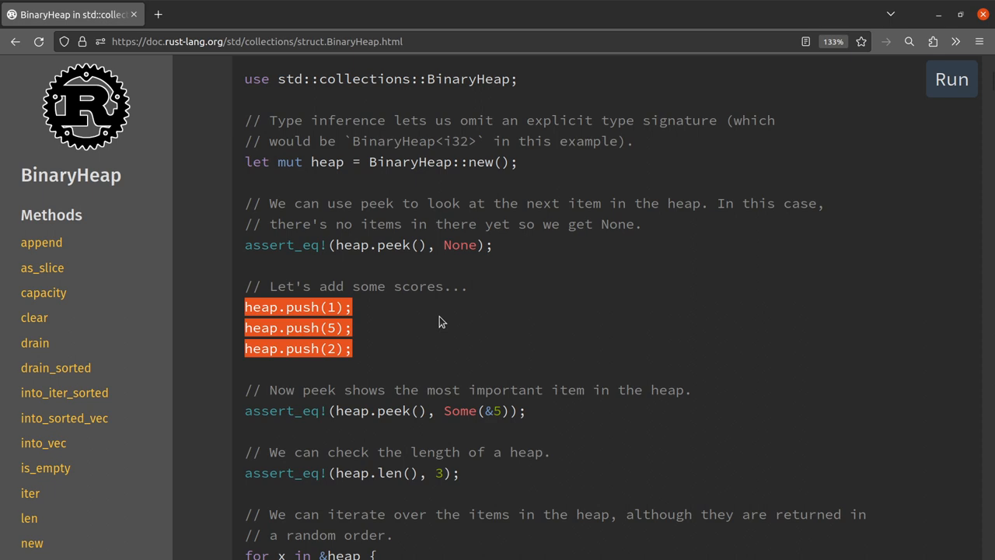
scroll("down", 3)
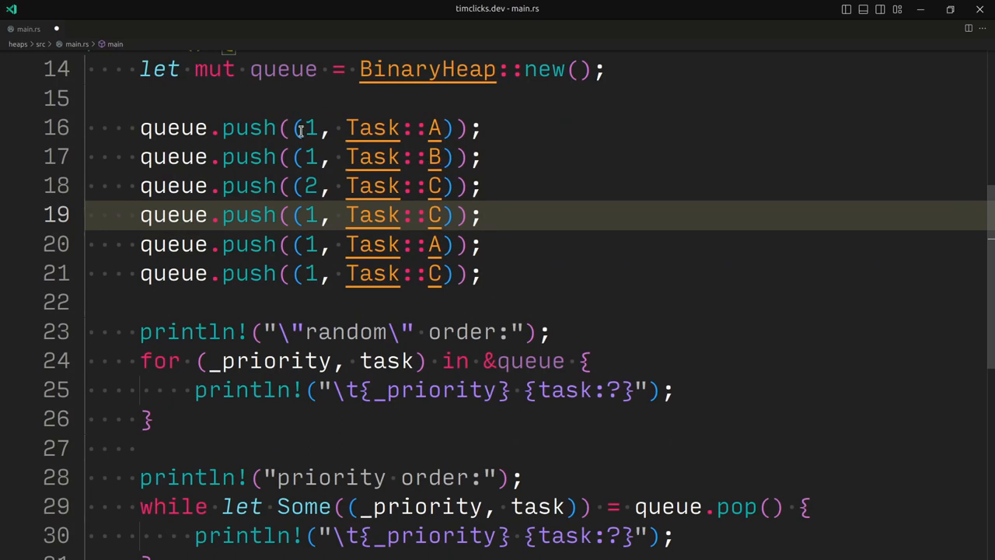
left_click(309, 127)
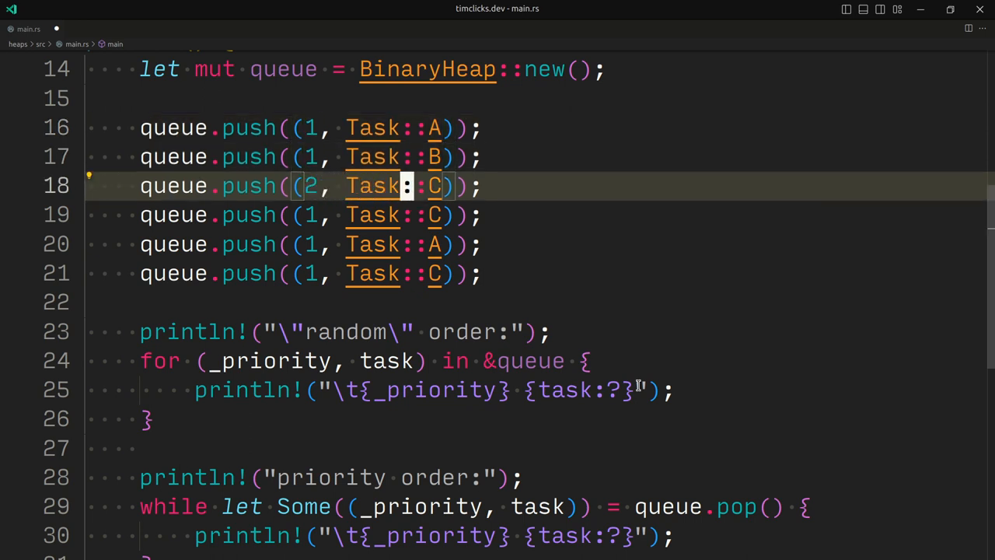
left_click(434, 128)
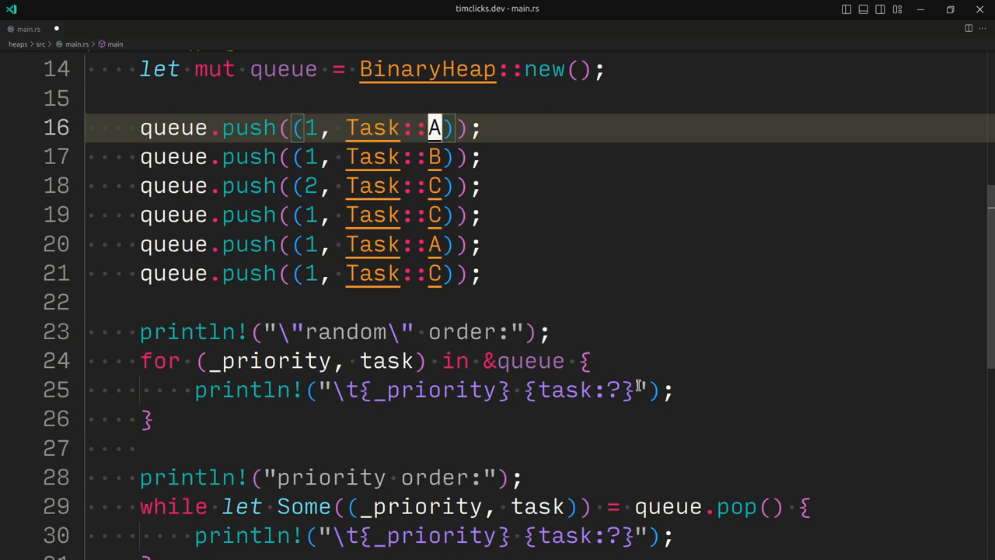
mouse_move(822, 173)
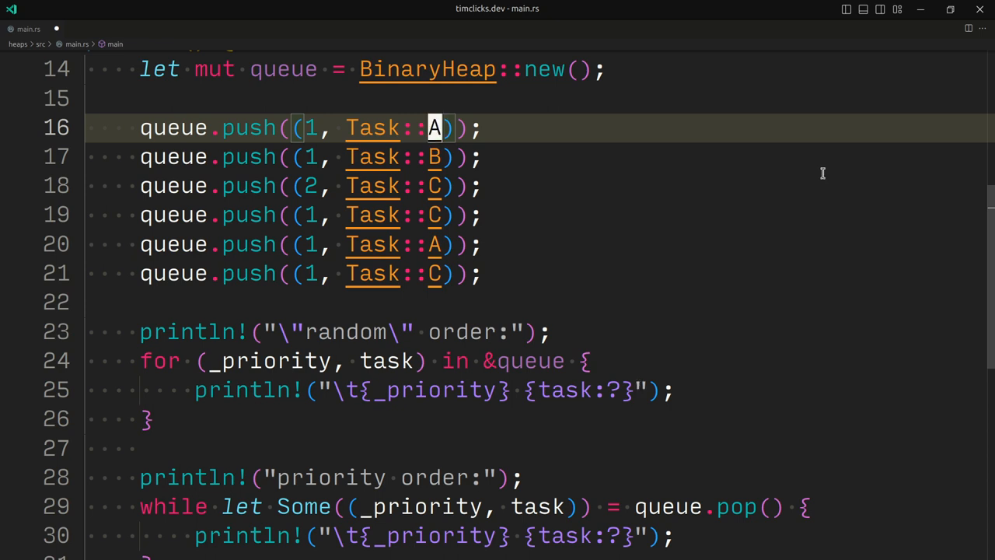
mouse_move(325, 187)
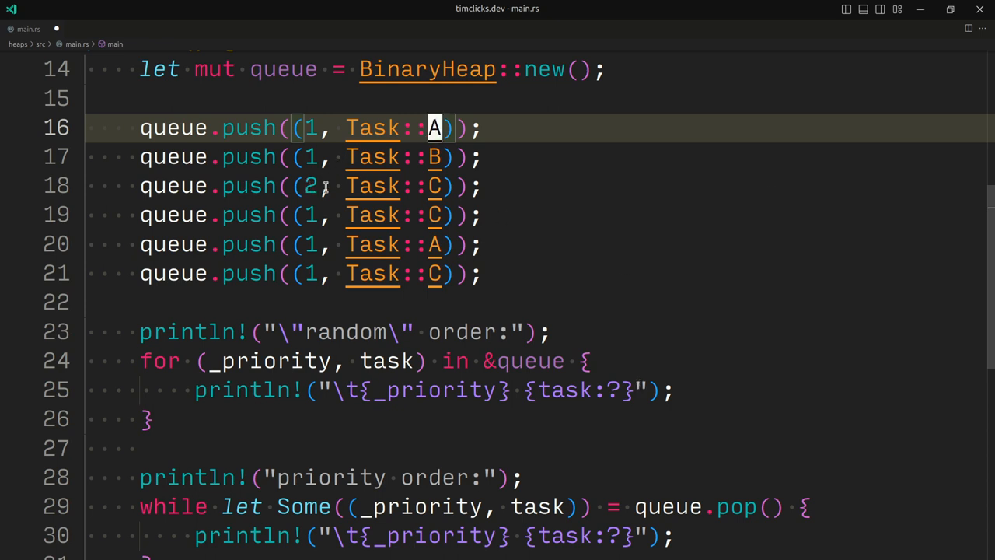
left_click(478, 156)
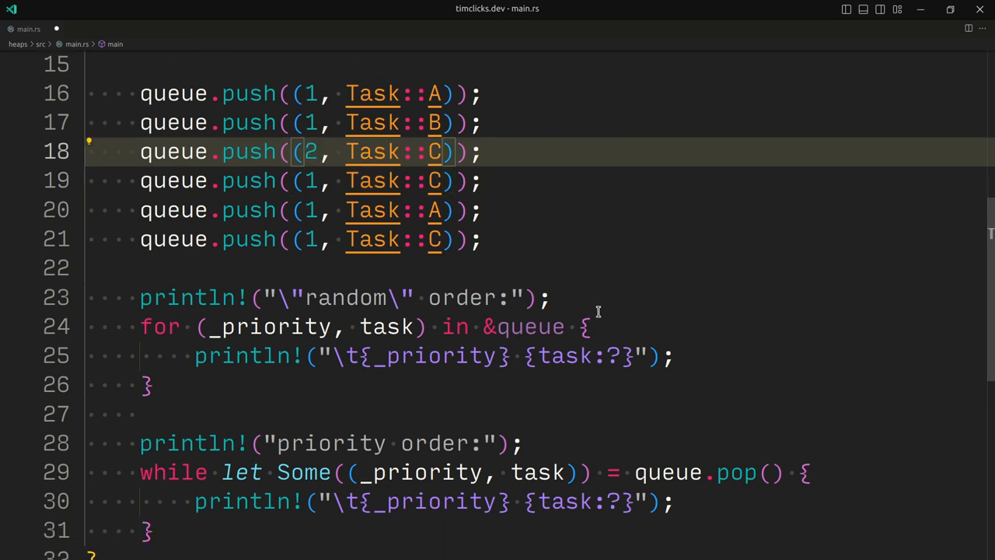
Step: Review the RankedTask struct and its derived Ord implementation
scroll("up", 3)
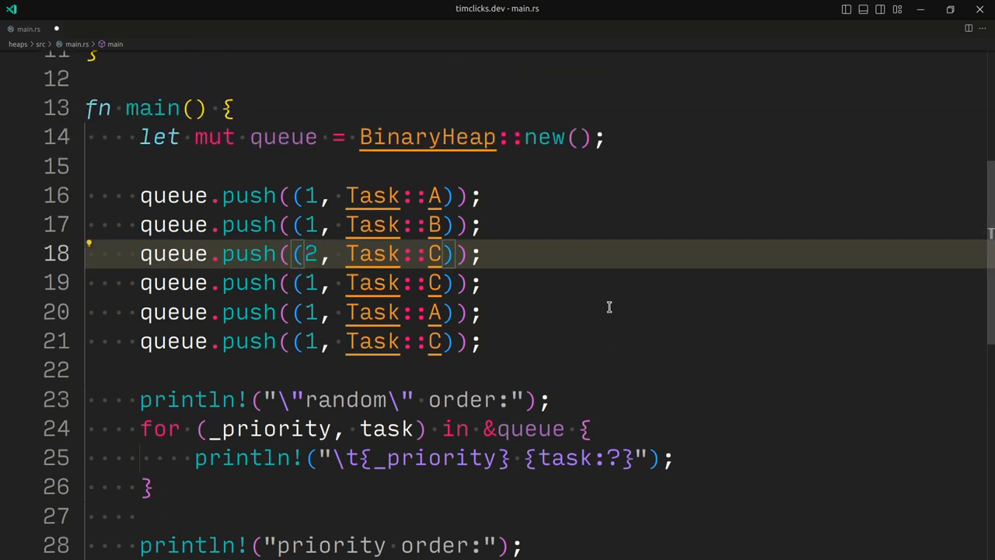
scroll("up", 3)
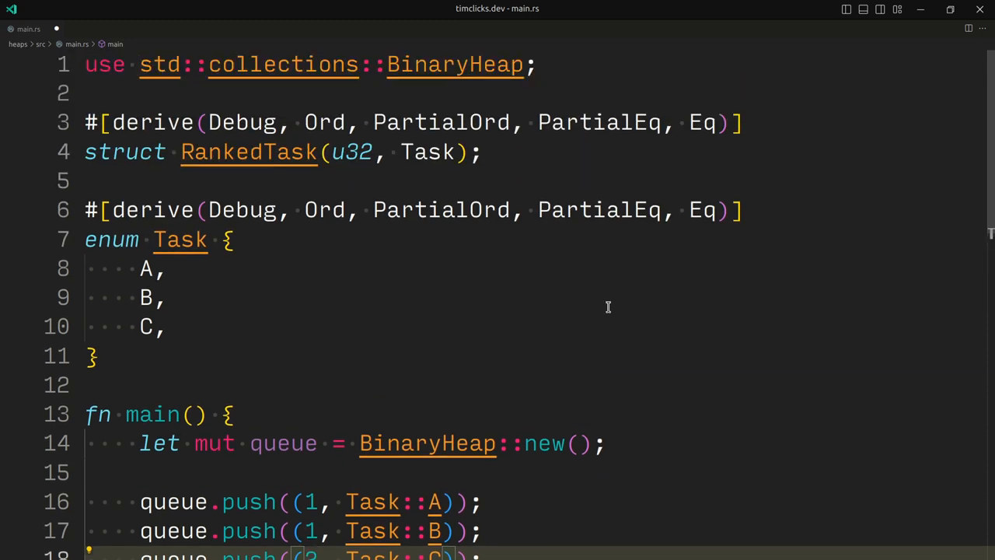
mouse_move(124, 316)
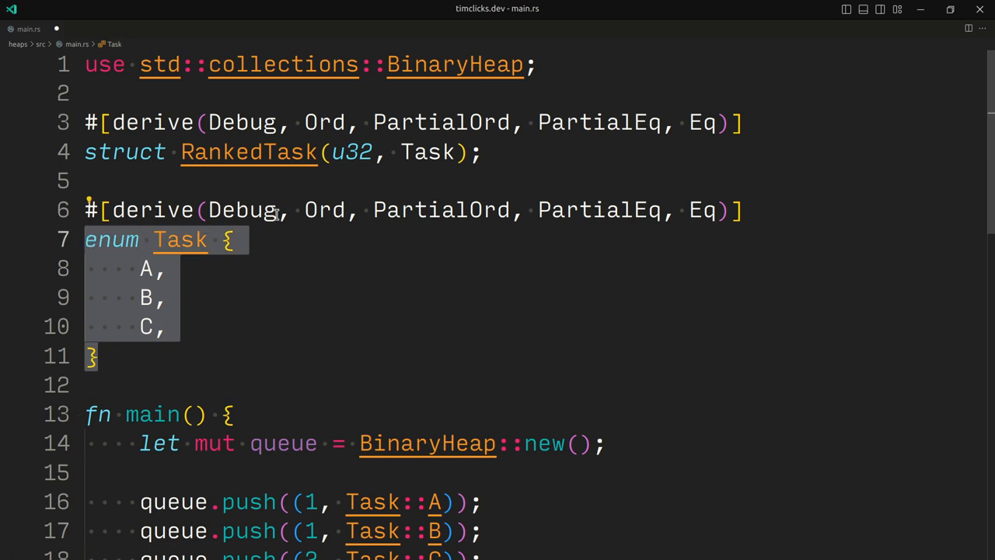
left_click(249, 152)
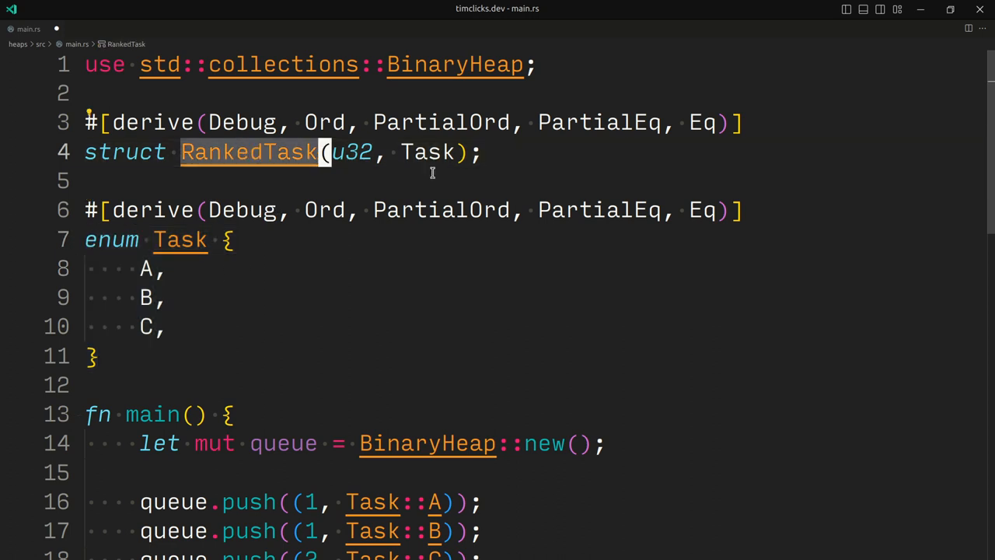
mouse_move(362, 161)
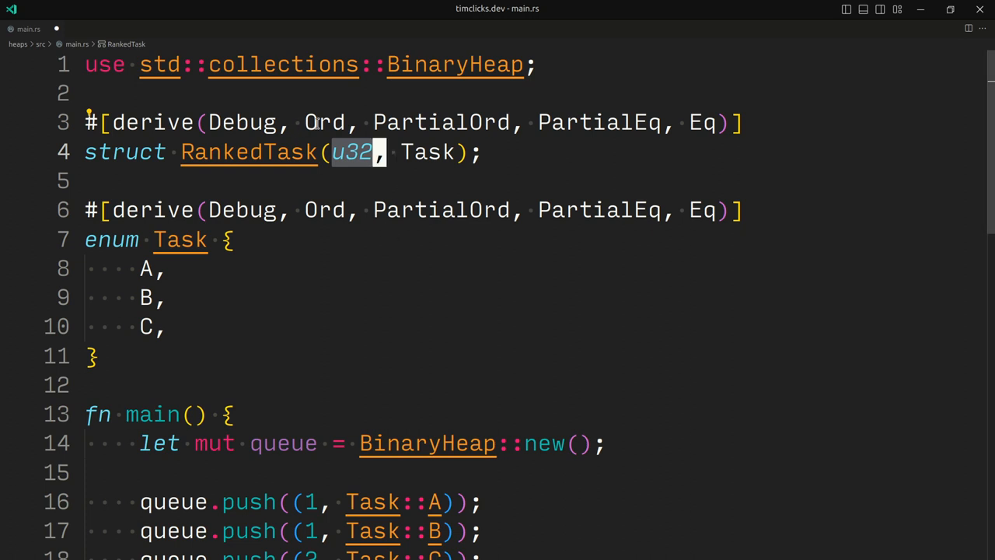
left_click(345, 122)
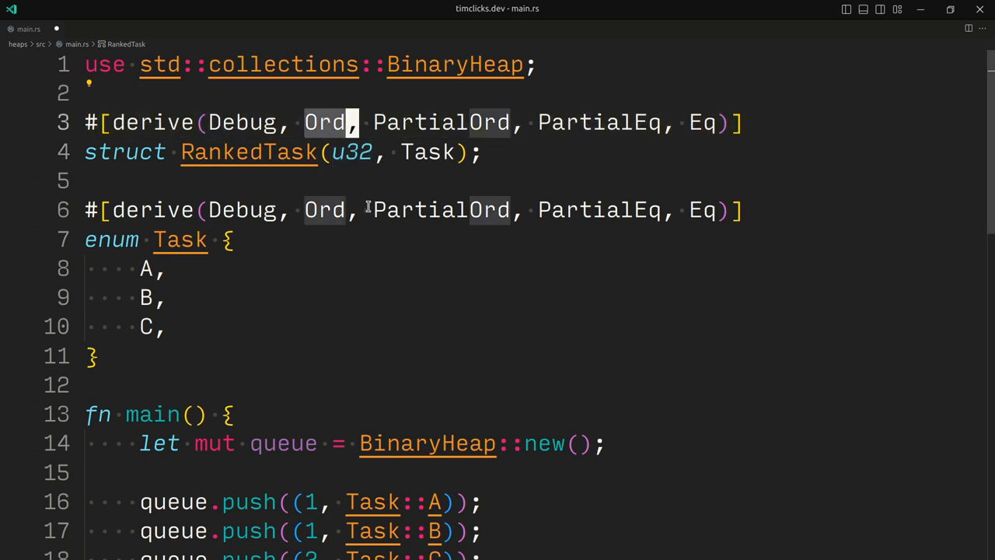
mouse_move(503, 271)
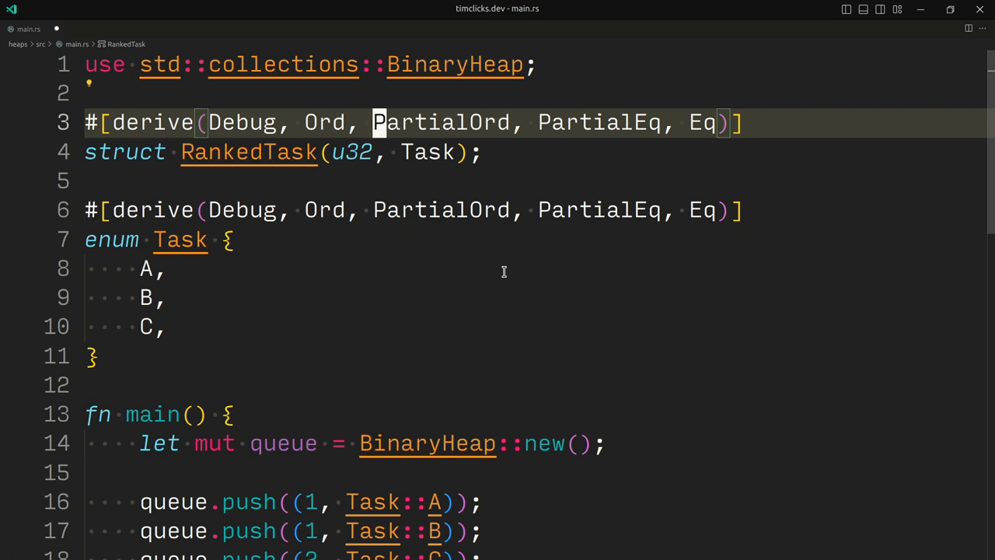
double_click(441, 122)
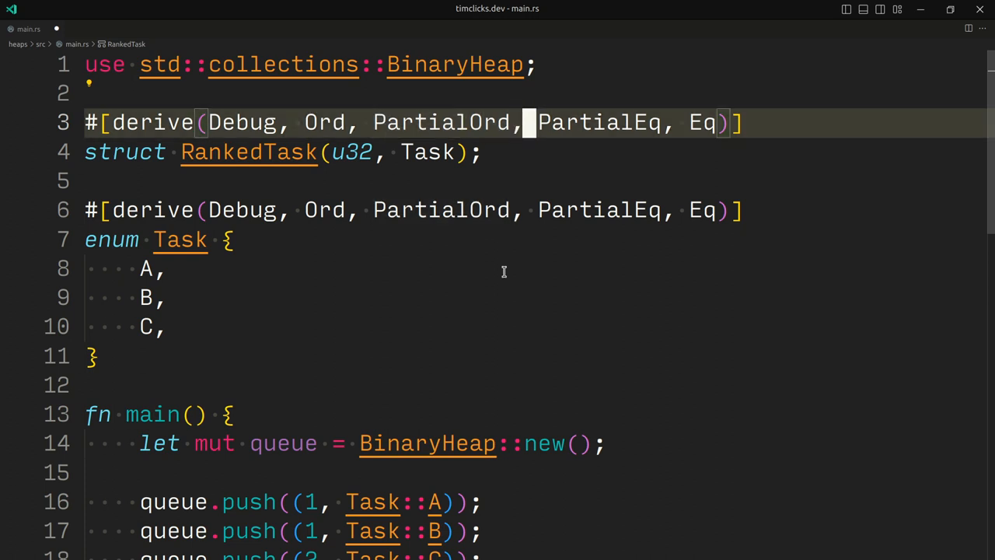
double_click(598, 122)
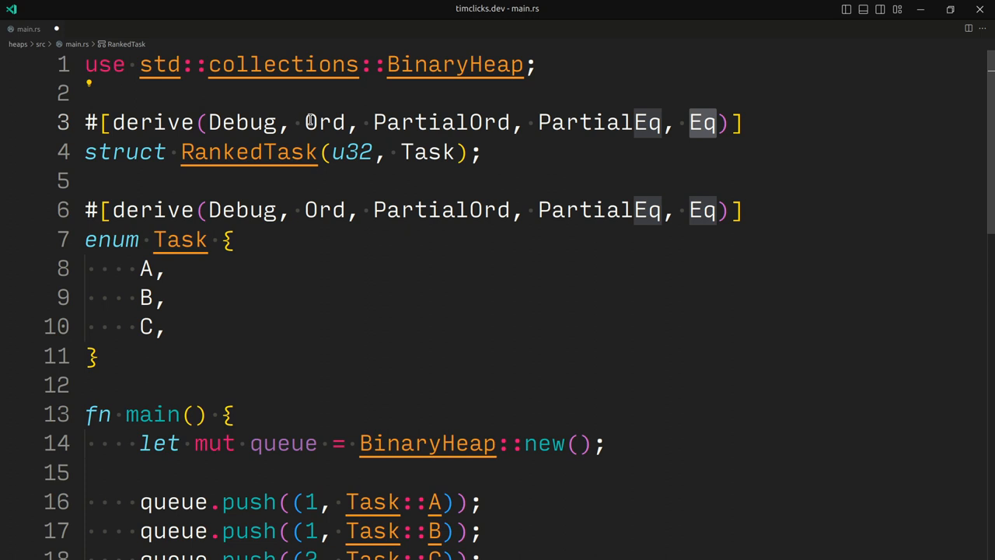
left_click(333, 122)
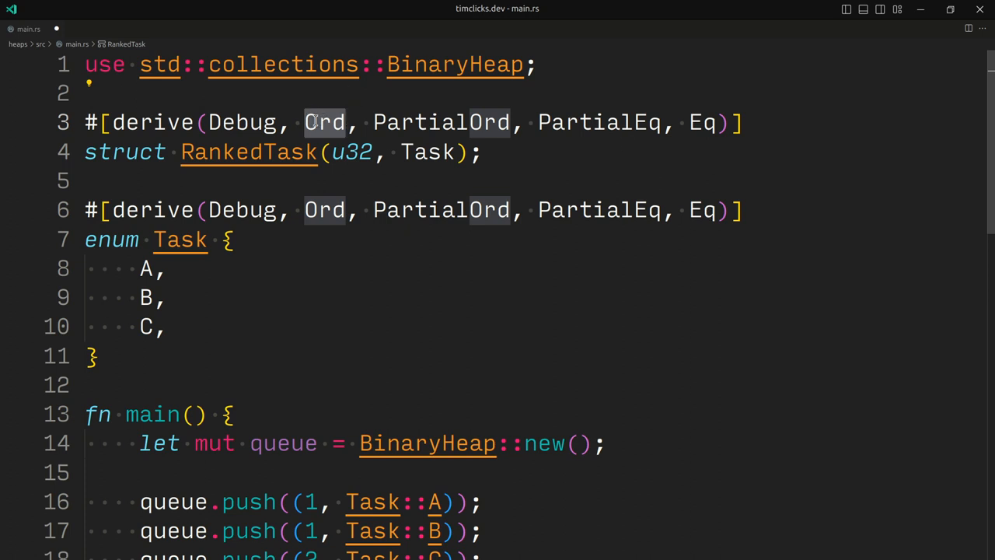
mouse_move(352, 147)
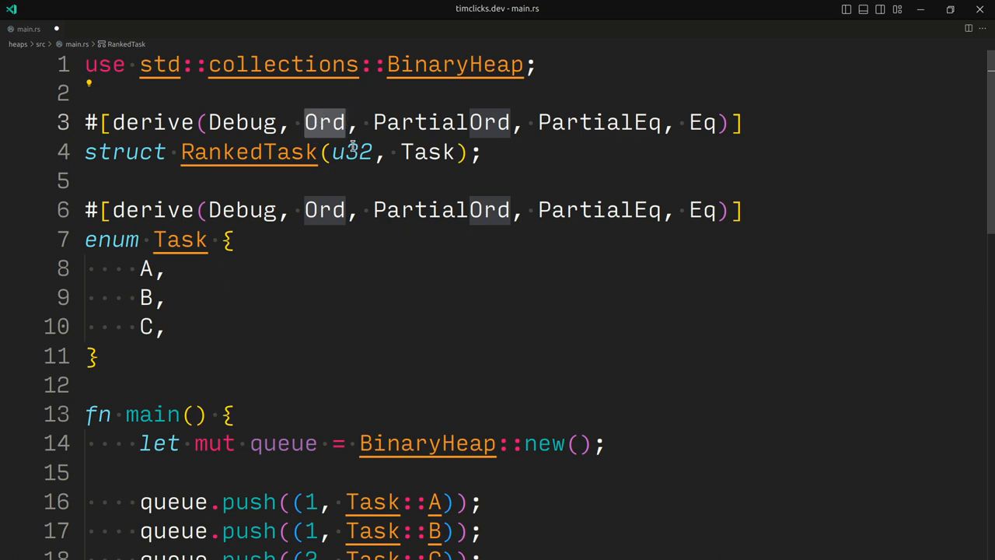
Step: Point out RankedTask's u32 priority and Task fields and the Task enum's Ord derive
double_click(351, 151)
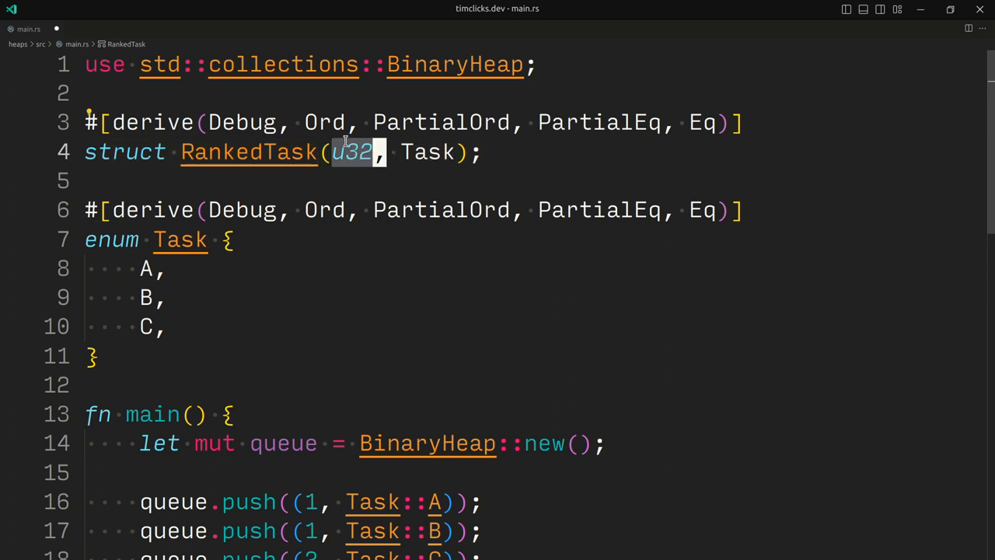
mouse_move(264, 235)
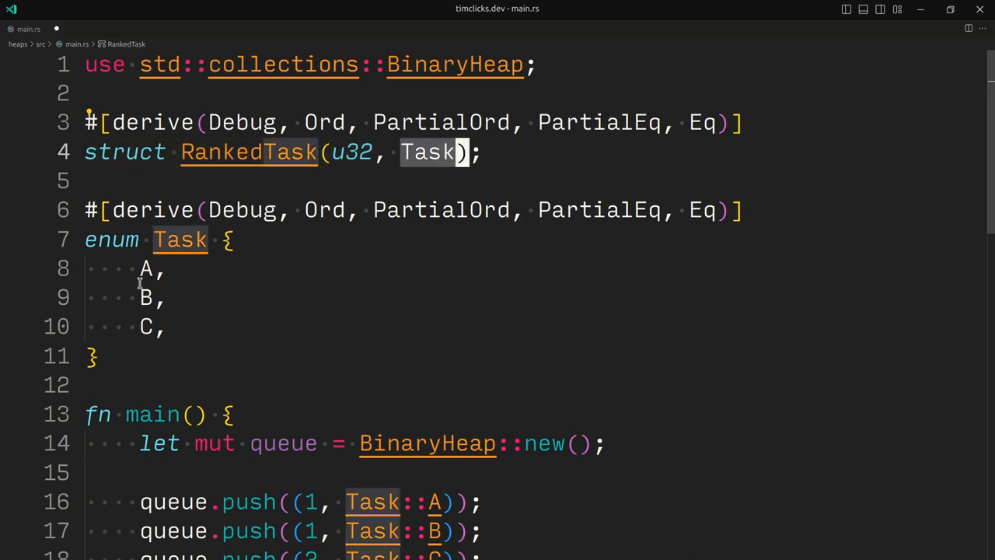
left_click(180, 240)
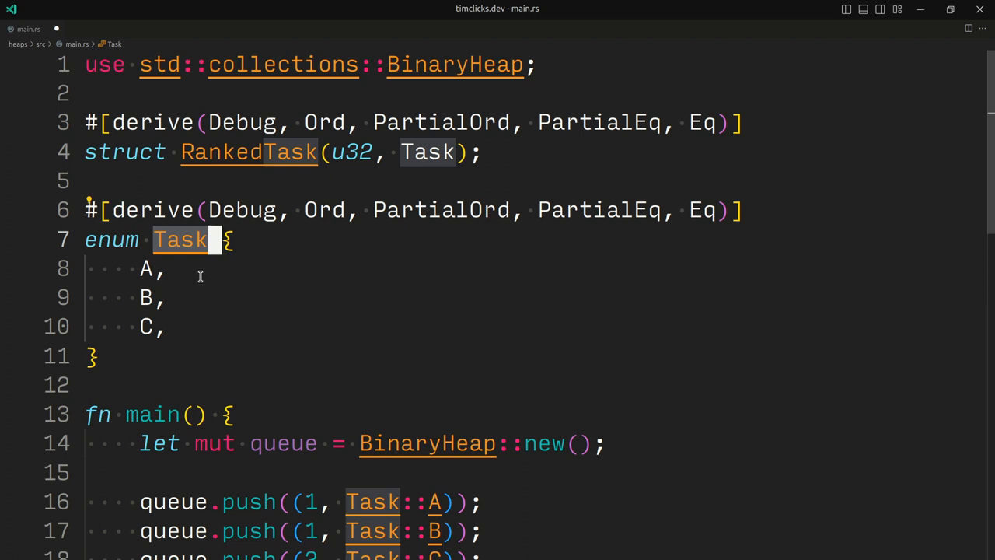
mouse_move(201, 262)
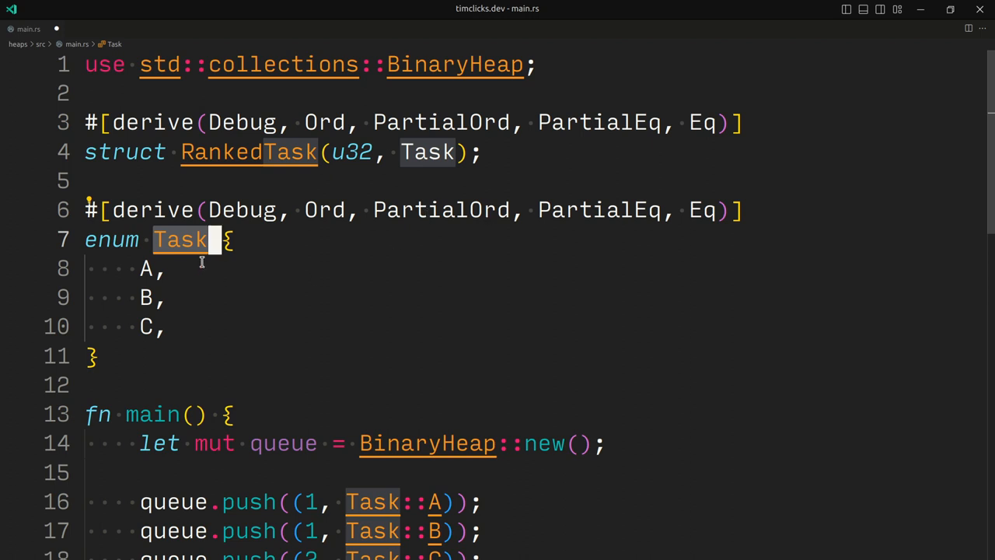
left_click(171, 325)
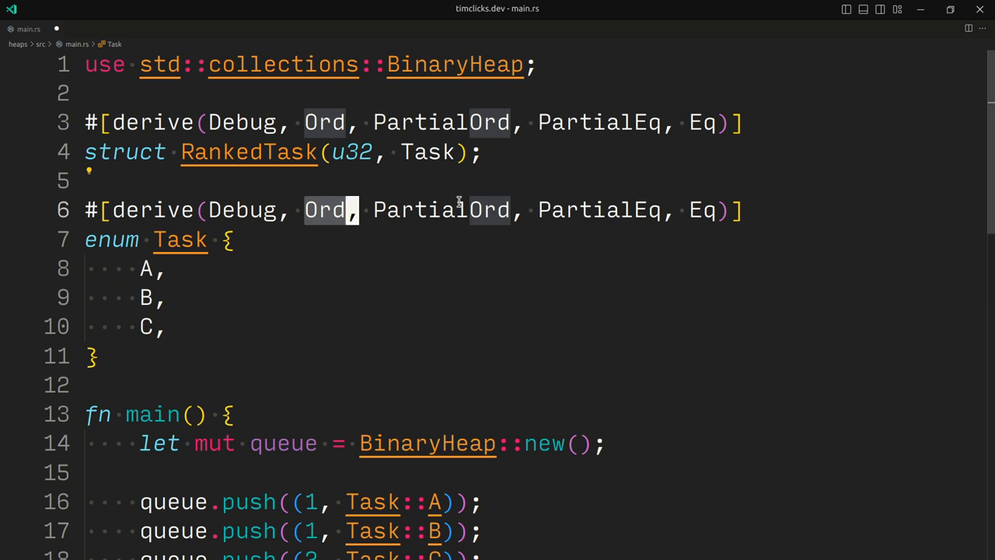
mouse_move(138, 241)
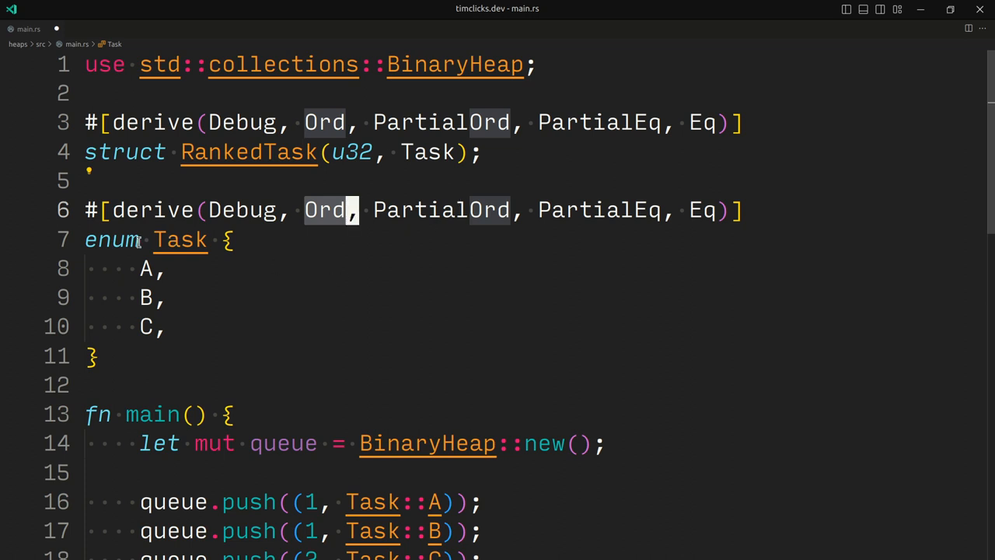
mouse_move(604, 275)
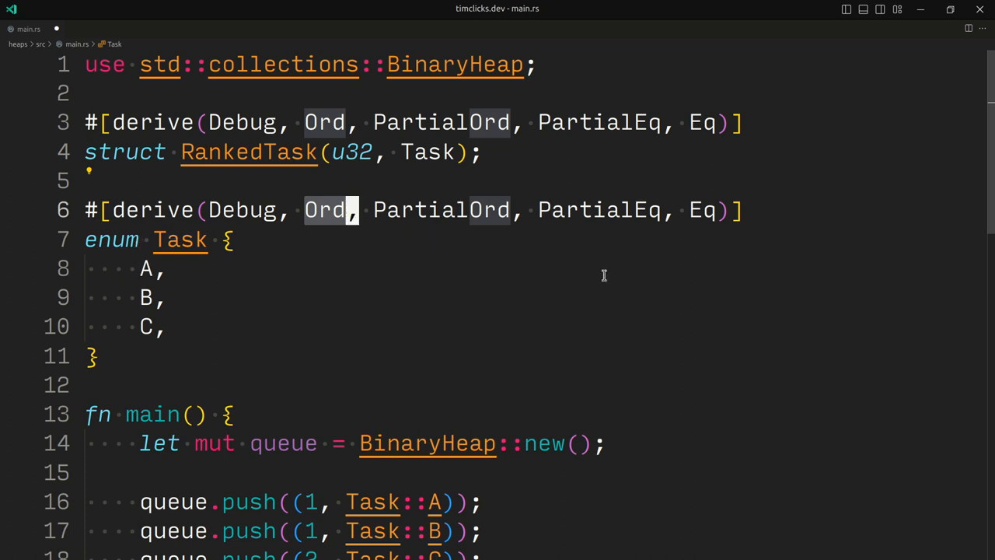
mouse_move(586, 340)
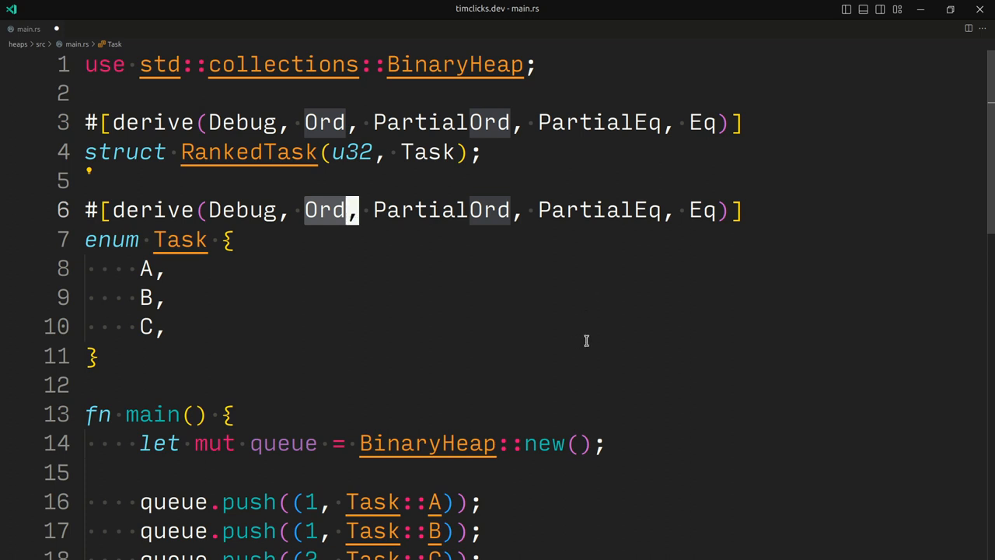
Step: Highlight the BinaryHeap assertions showing scores pop largest first
scroll("down", 3)
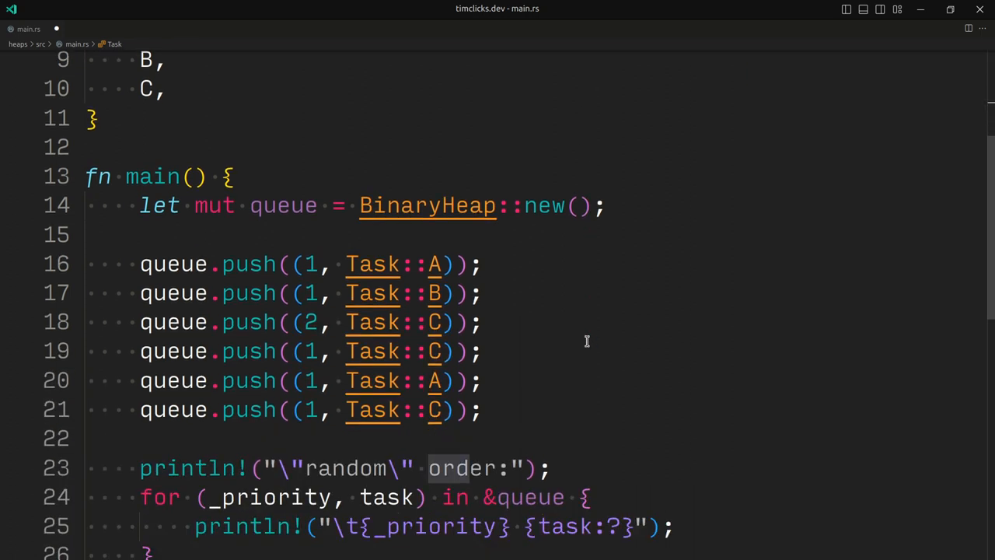
scroll("down", 3)
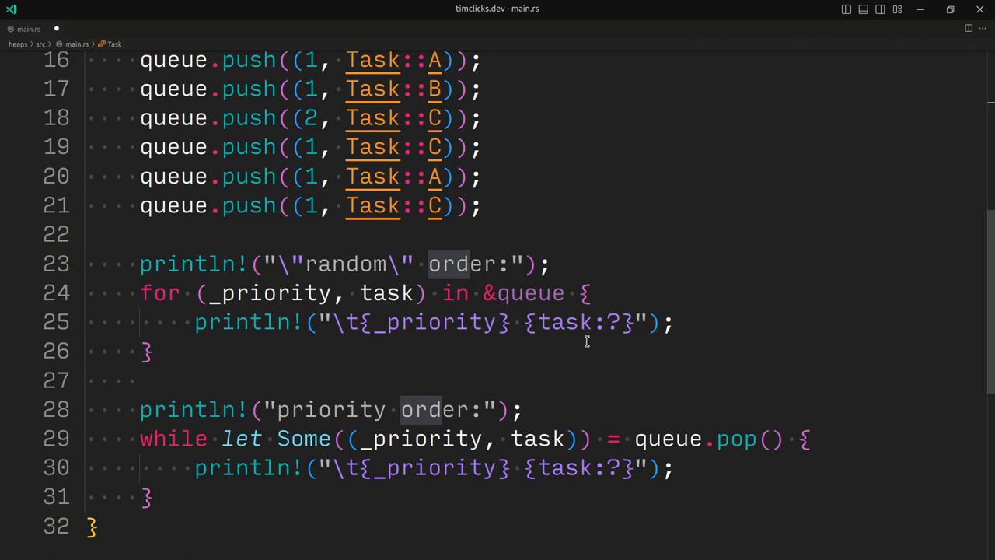
scroll("down", 3)
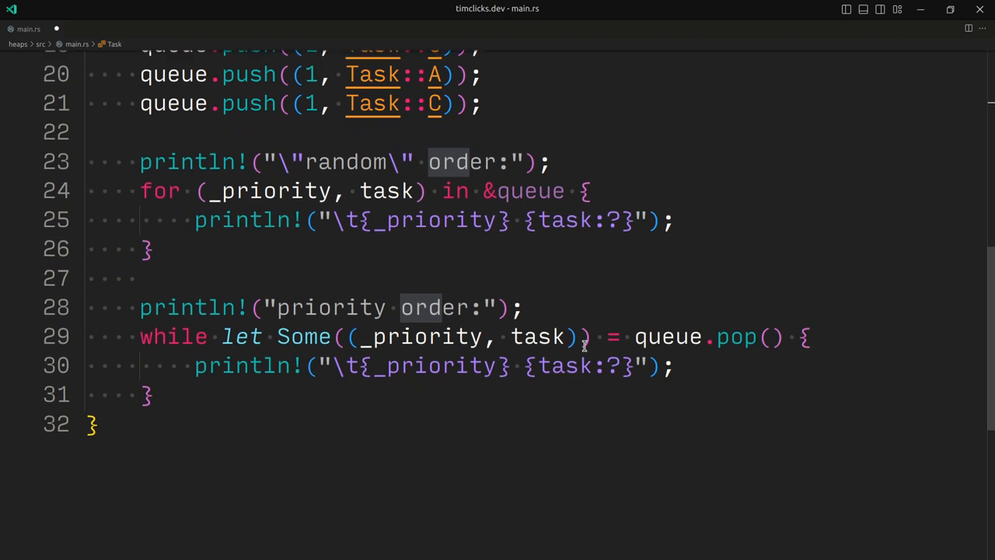
scroll("down", 3)
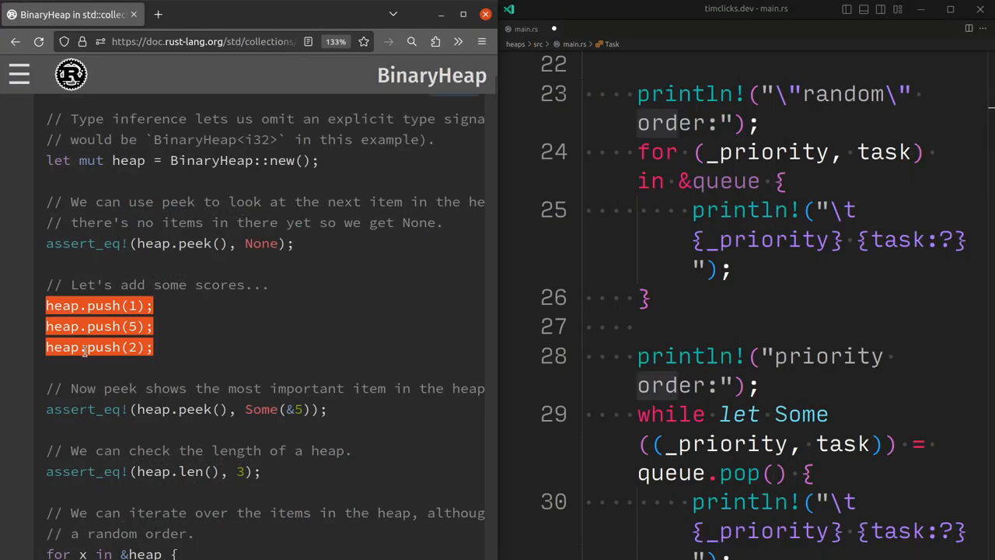
scroll("down", 3)
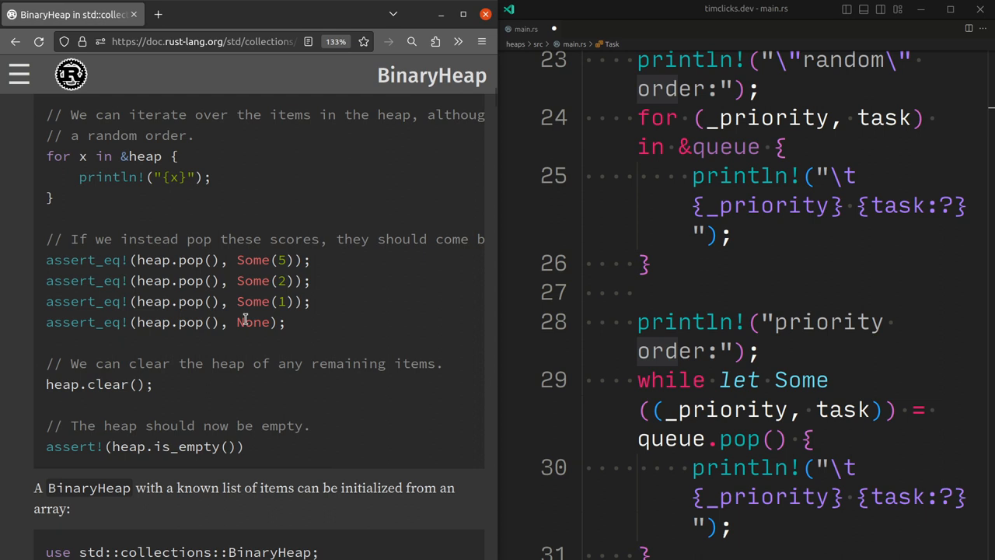
left_click_drag(45, 259, 285, 321)
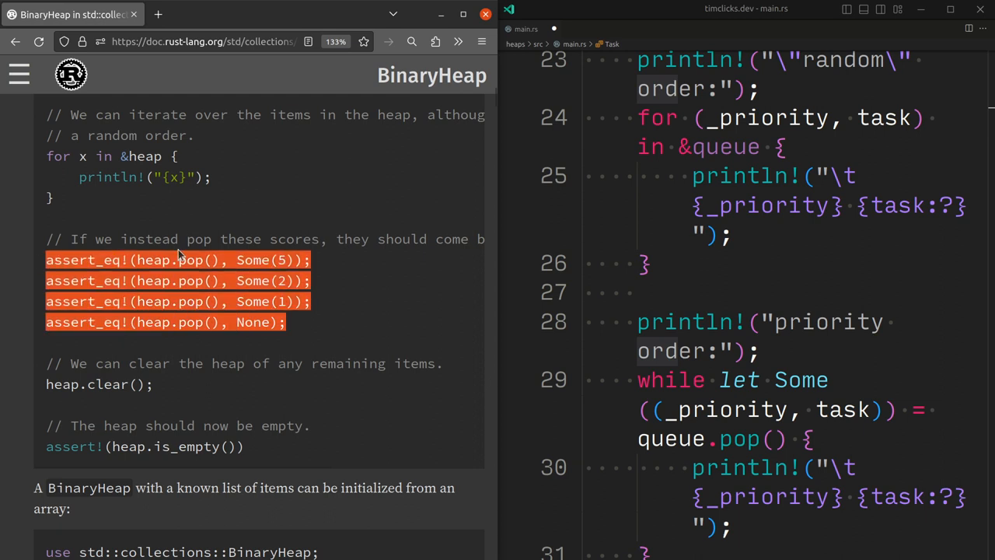
left_click(213, 281)
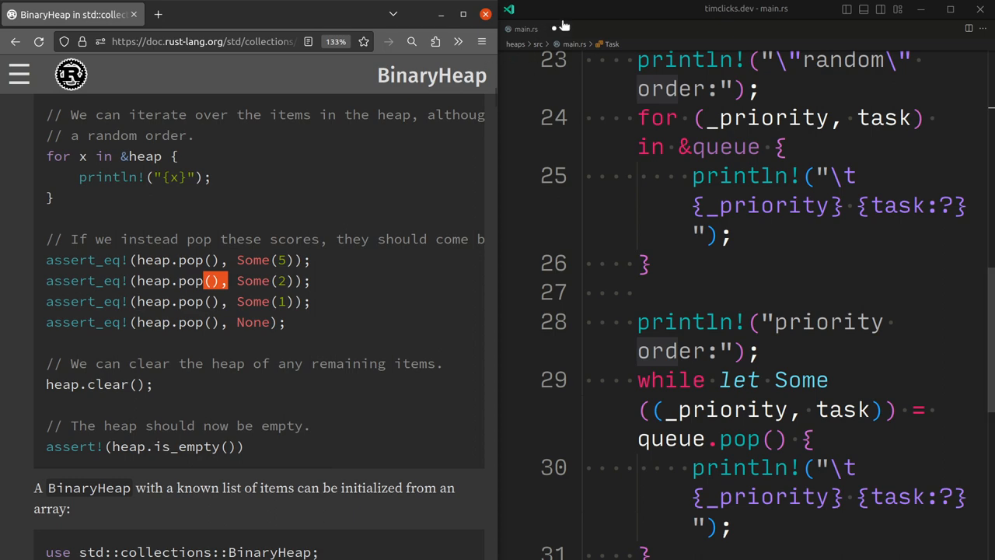
Step: Review the while-let pop loop's queue, Some pattern and _priority binding, then run with cargo
left_click(486, 14)
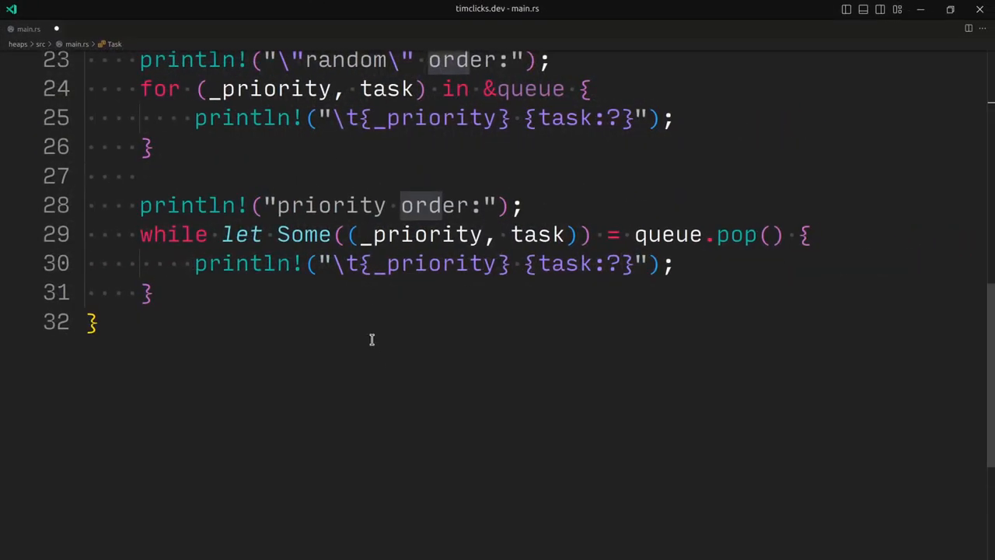
mouse_move(252, 230)
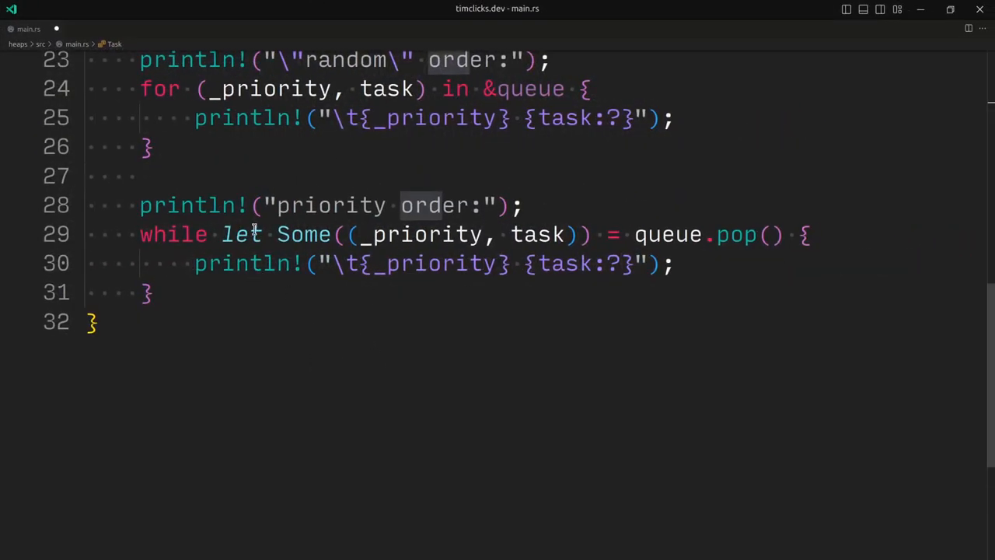
left_click(148, 291)
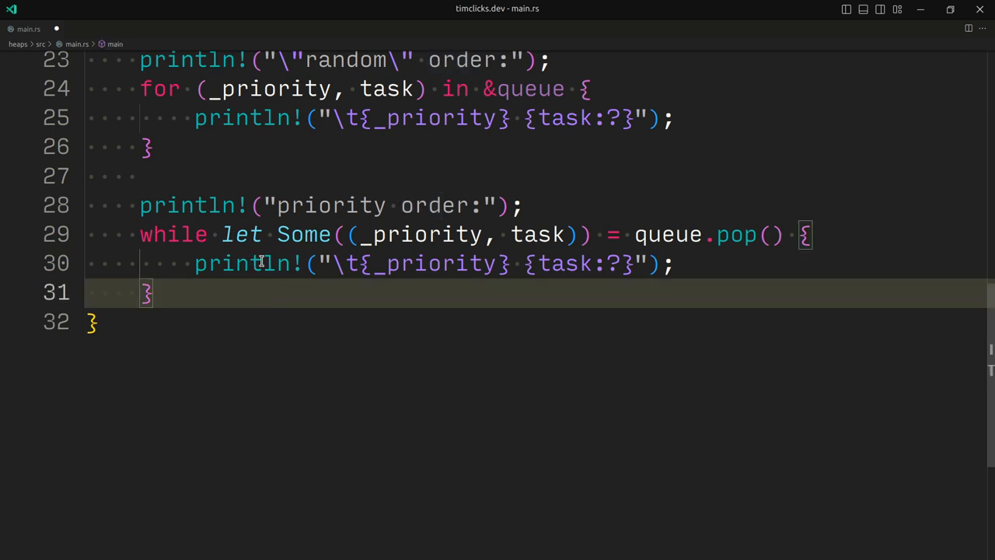
mouse_move(754, 234)
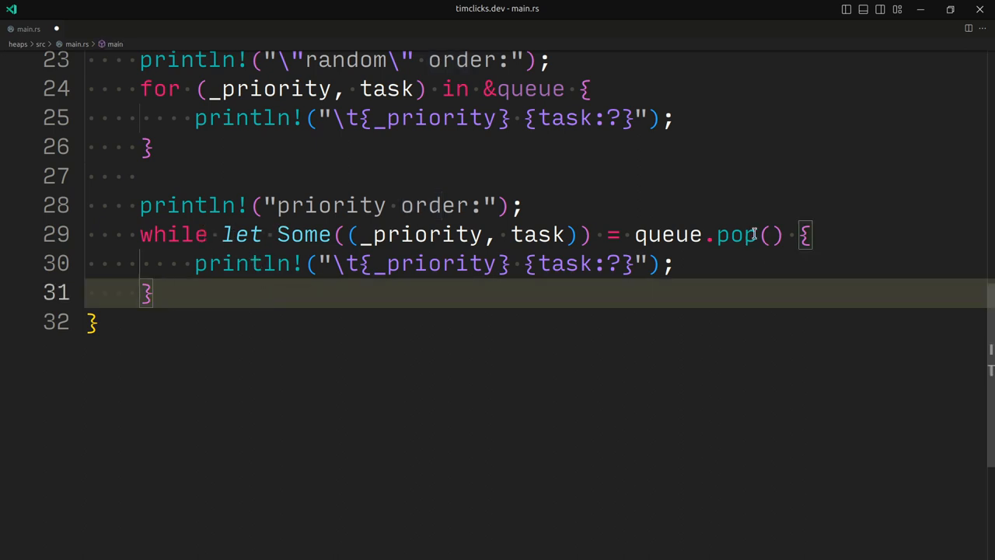
double_click(736, 234)
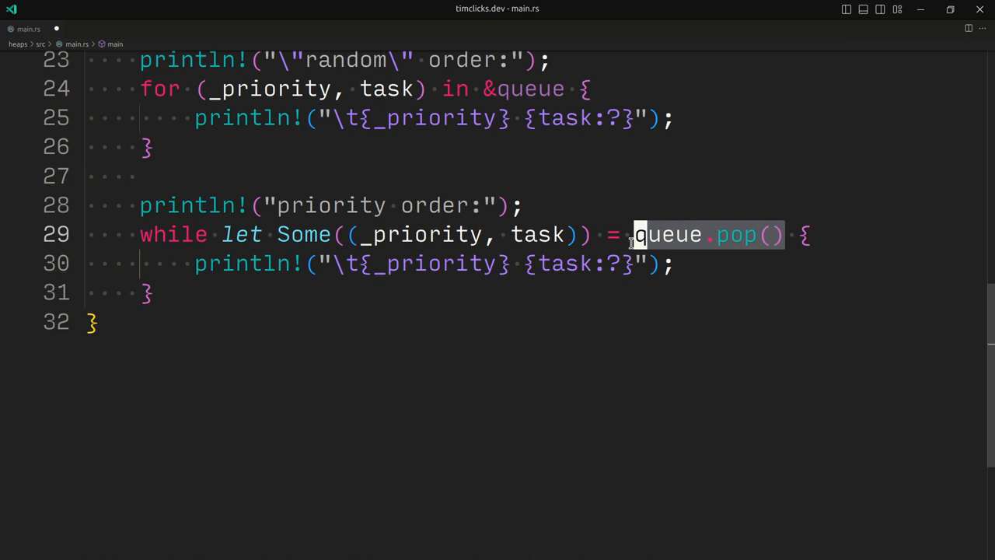
left_click(281, 234)
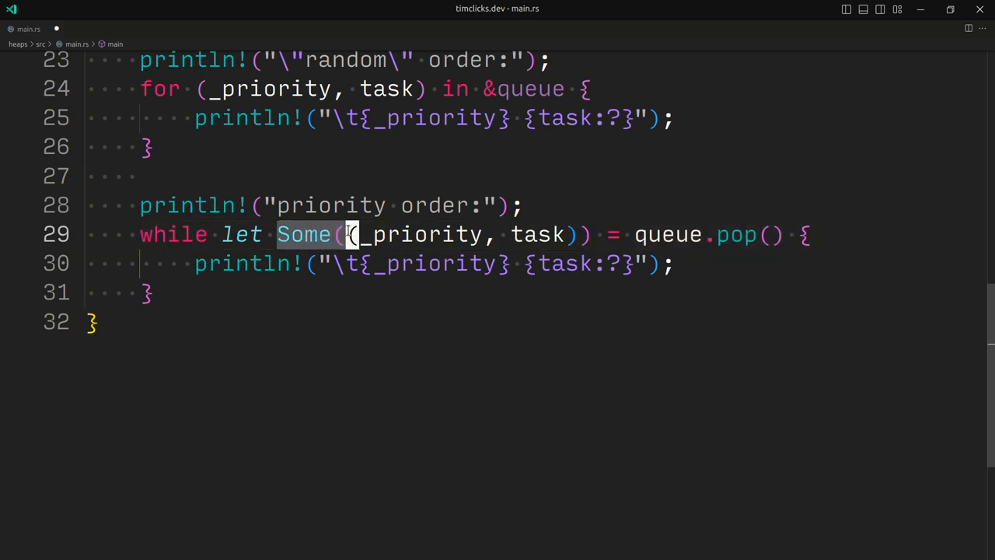
mouse_move(528, 246)
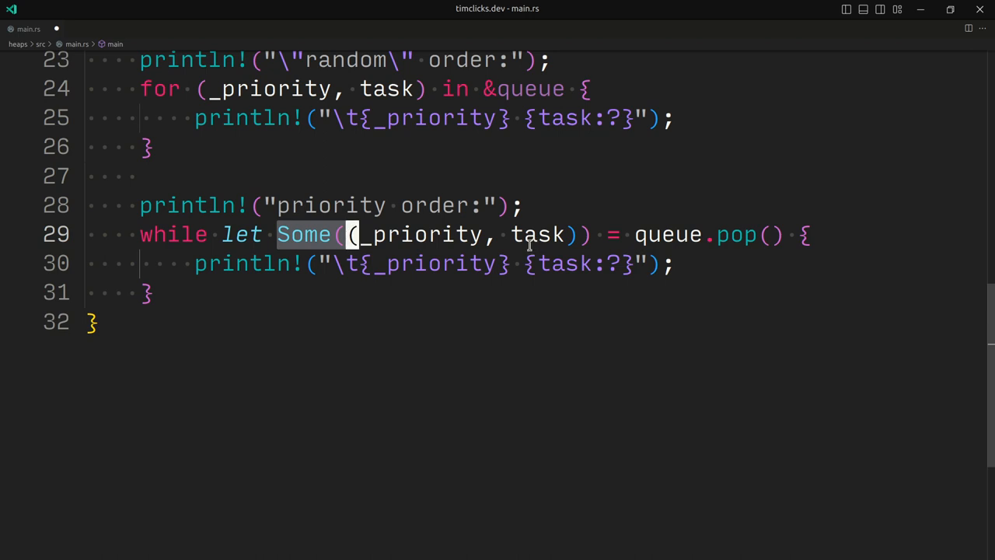
mouse_move(398, 233)
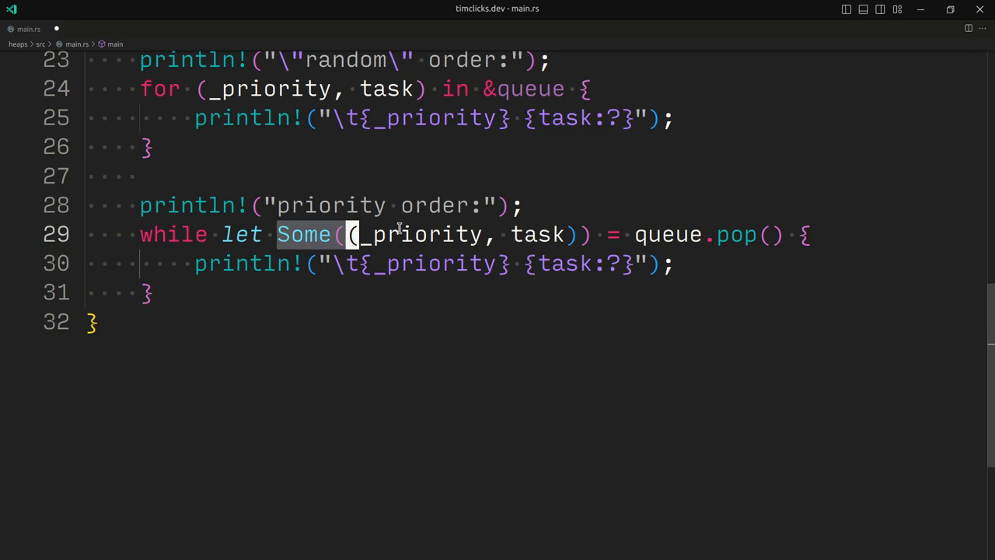
double_click(539, 233)
type("cargo run")
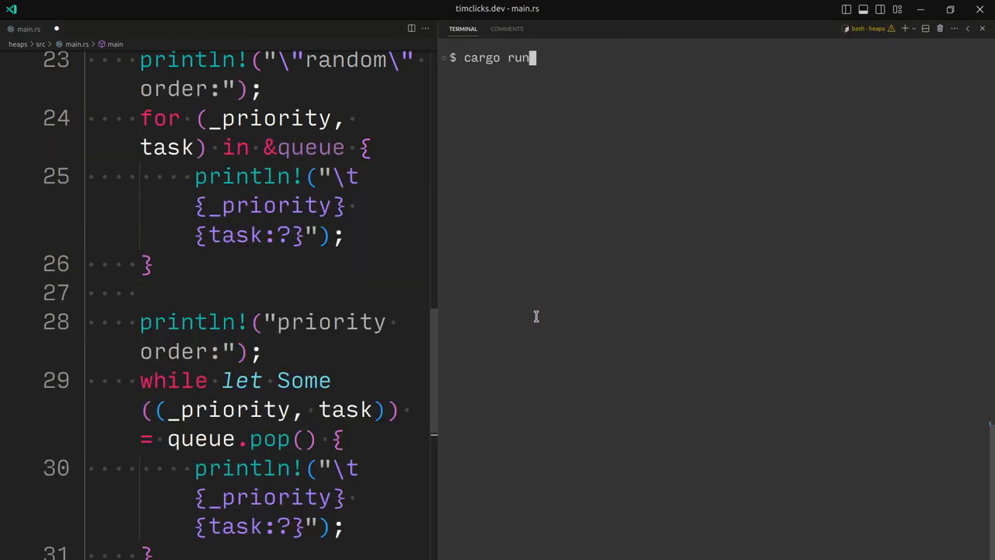
key("Return")
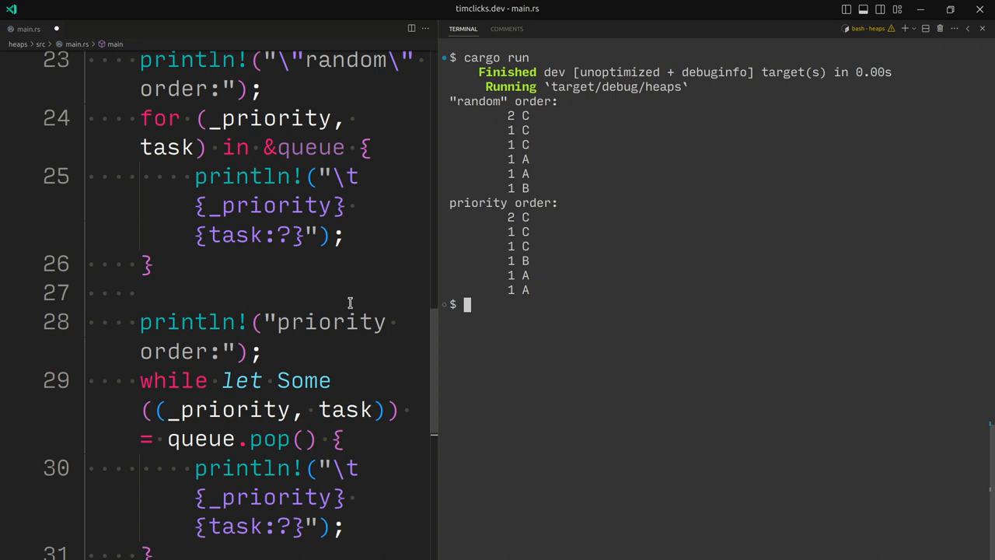
mouse_move(541, 193)
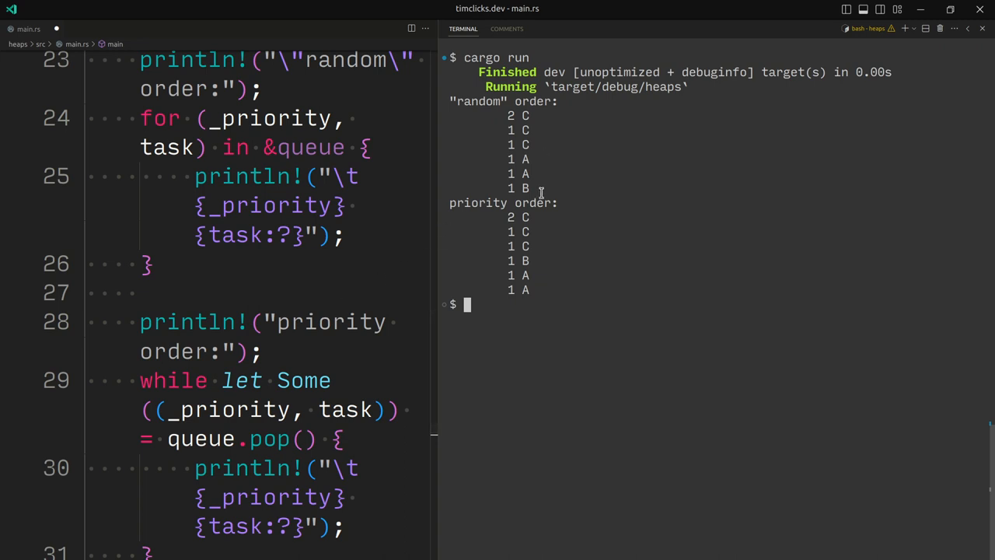
mouse_move(534, 192)
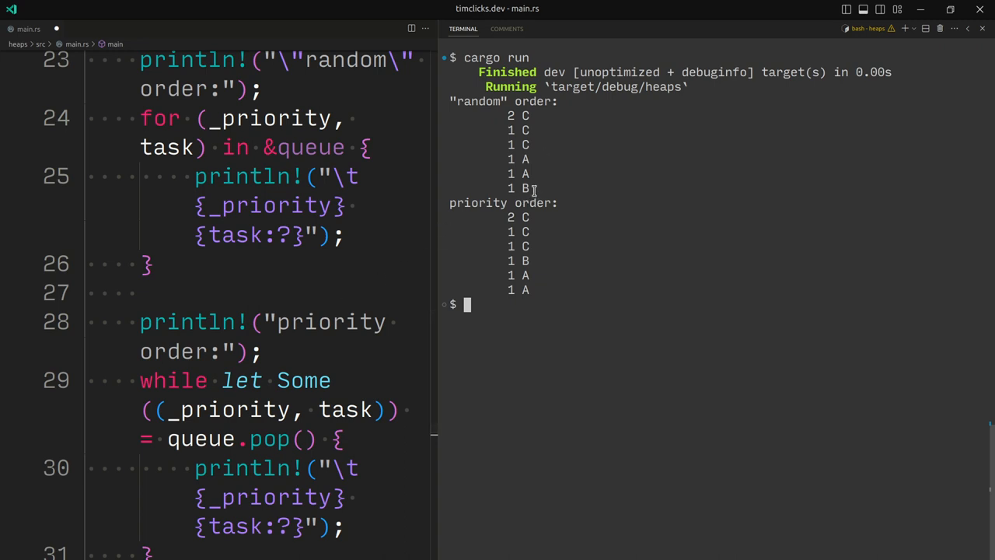
mouse_move(338, 203)
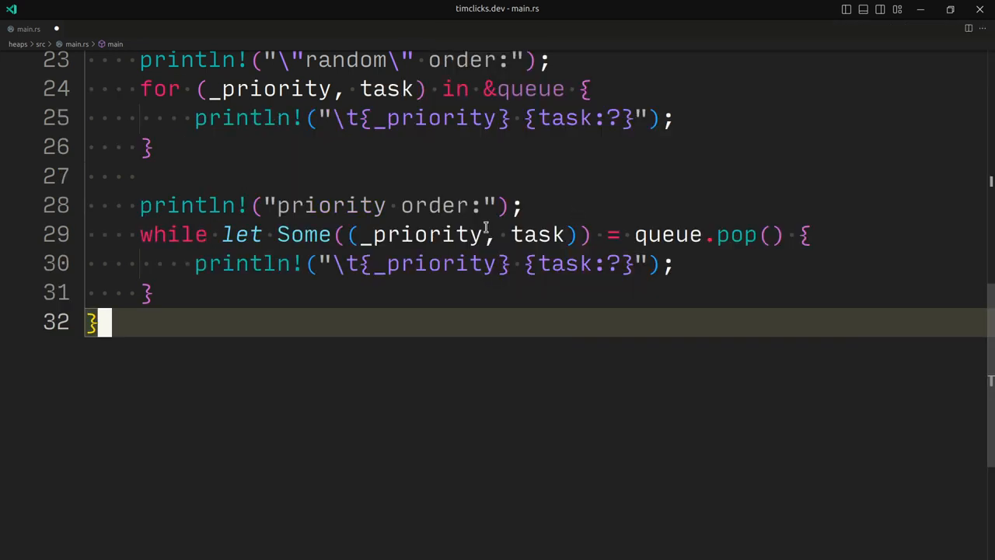
left_click(494, 89)
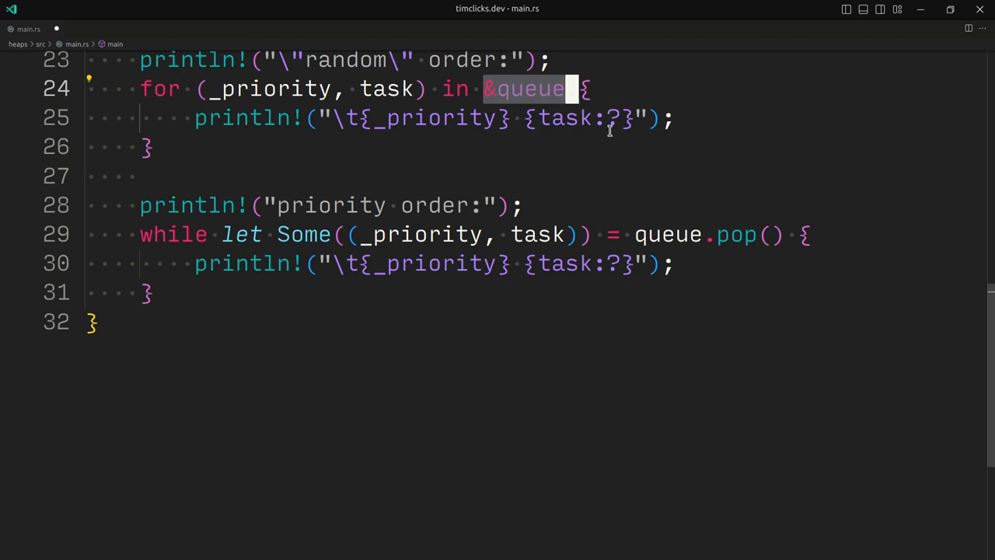
mouse_move(538, 218)
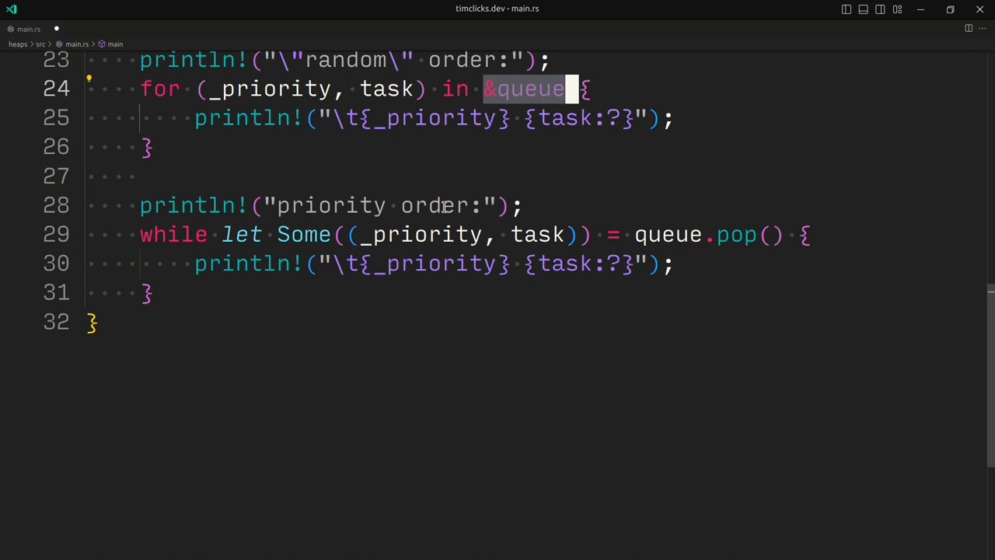
mouse_move(443, 198)
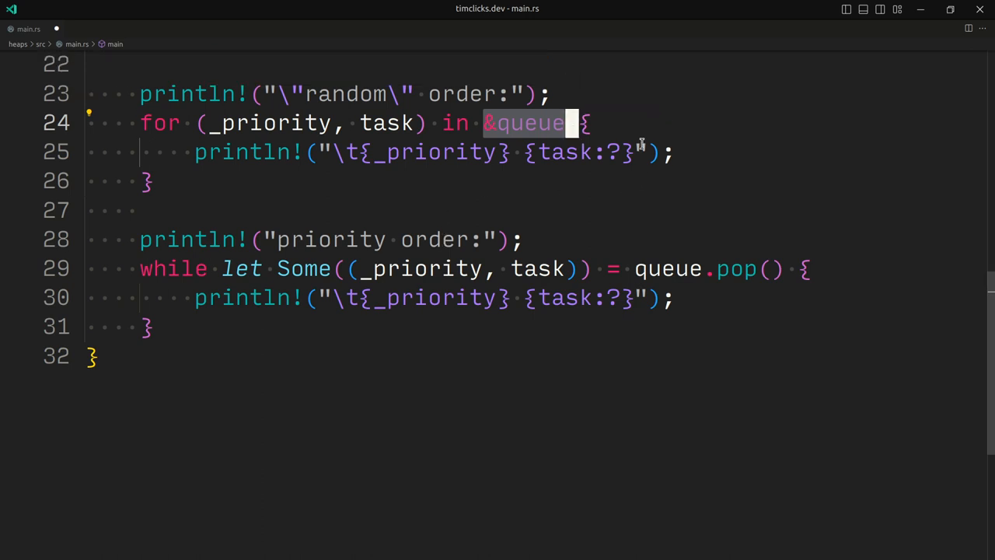
mouse_move(486, 142)
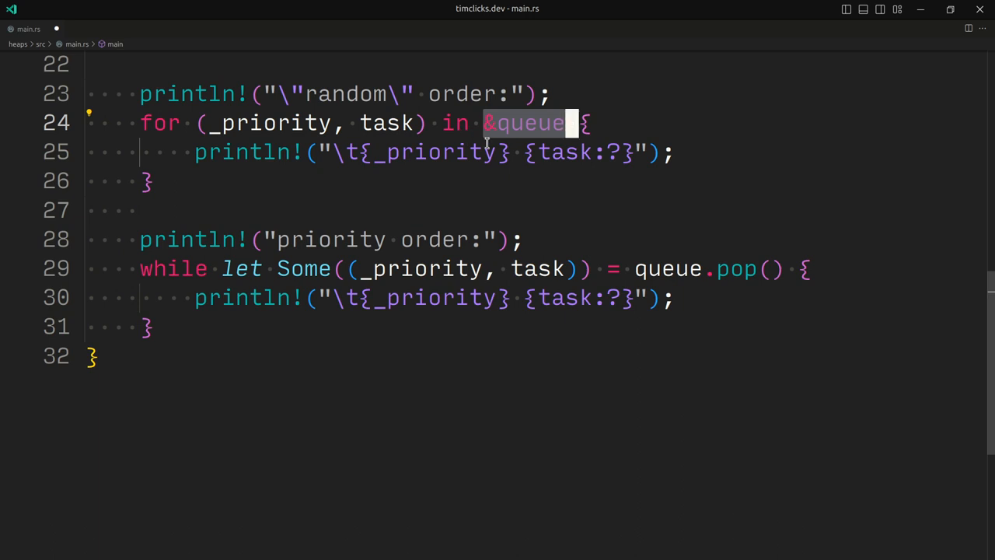
mouse_move(258, 118)
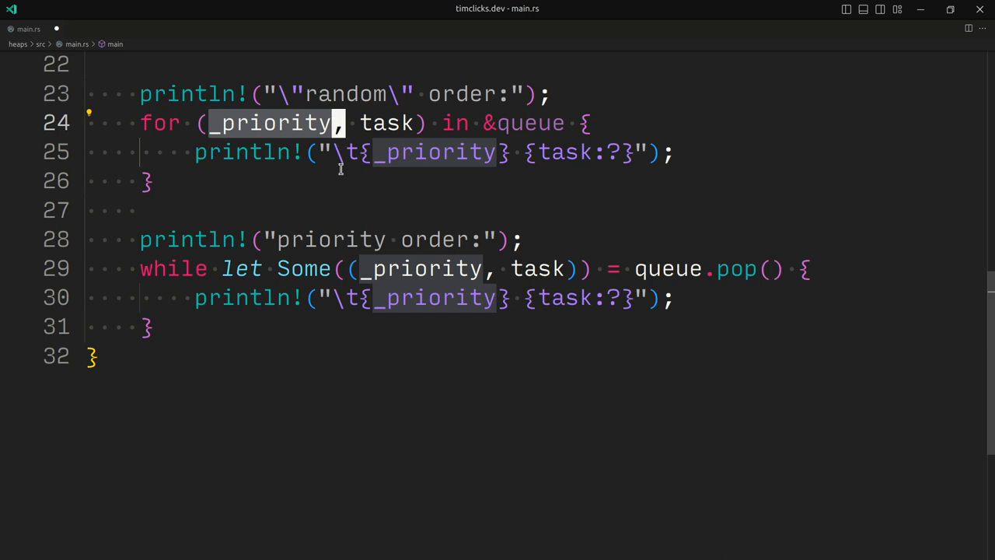
mouse_move(384, 171)
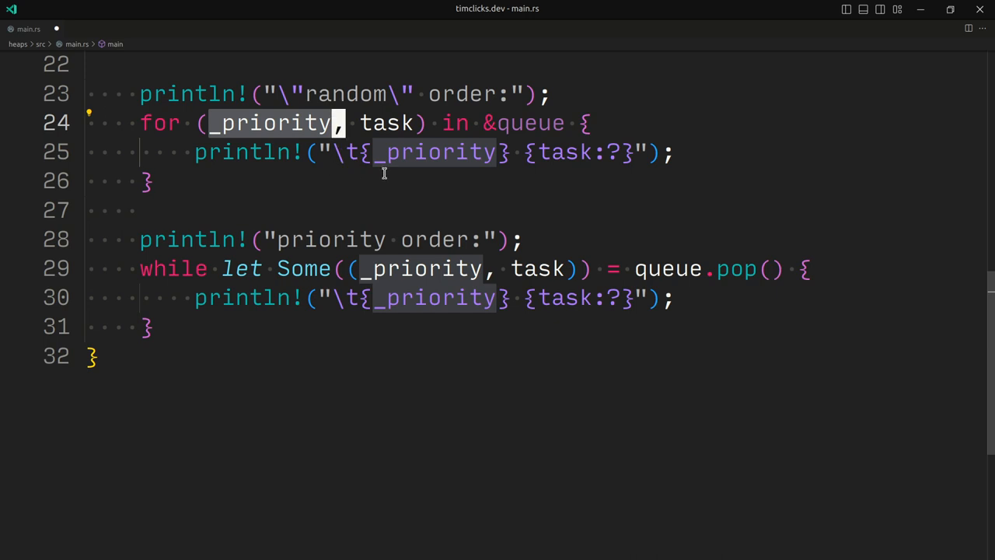
mouse_move(733, 268)
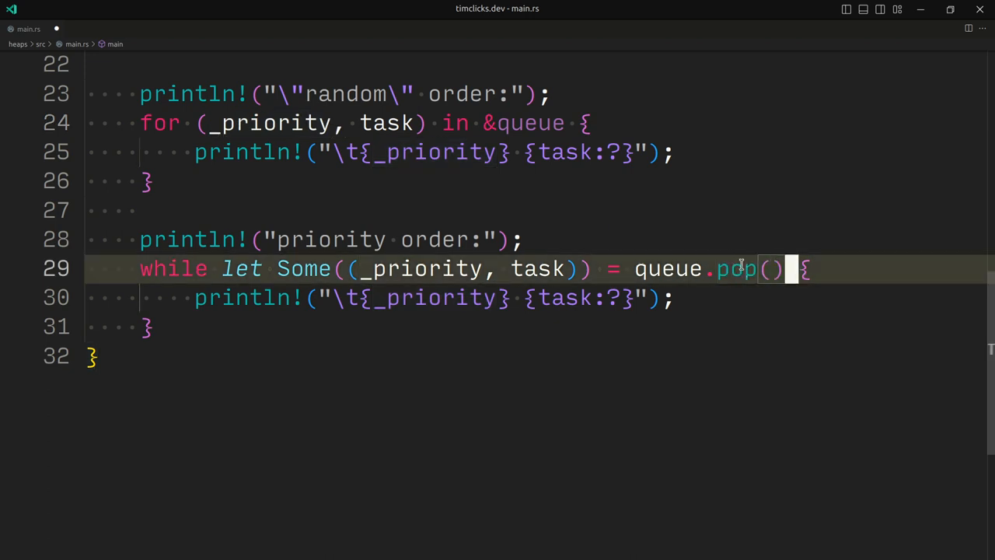
mouse_move(757, 220)
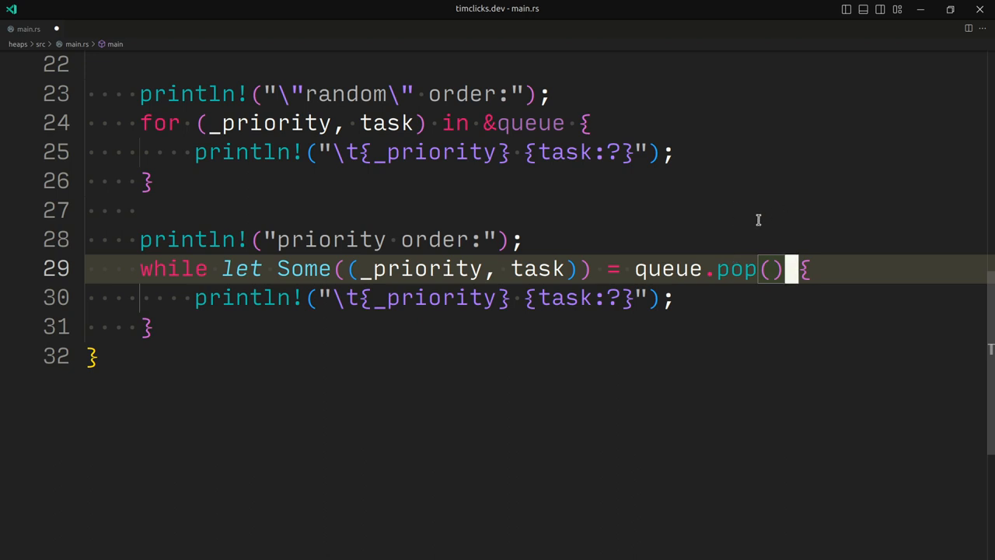
mouse_move(475, 261)
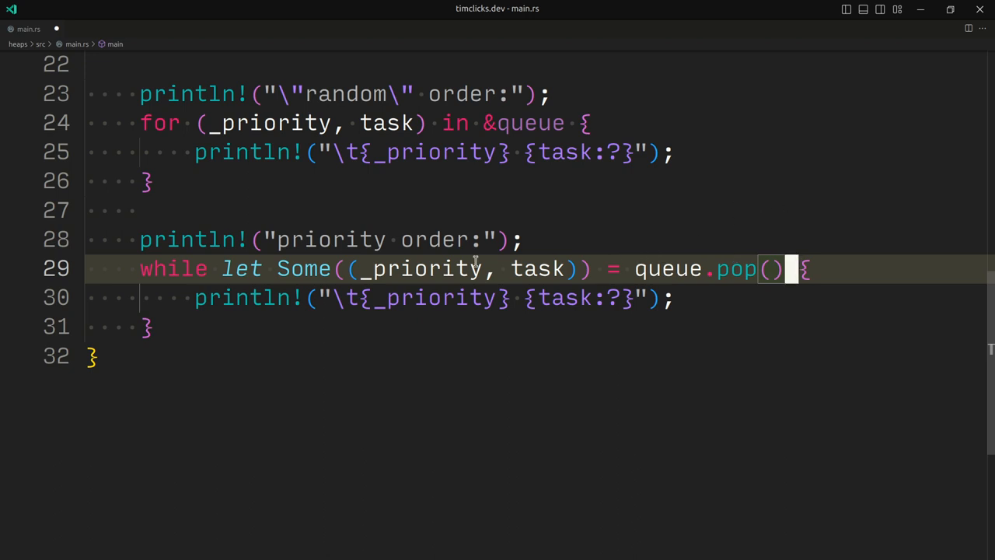